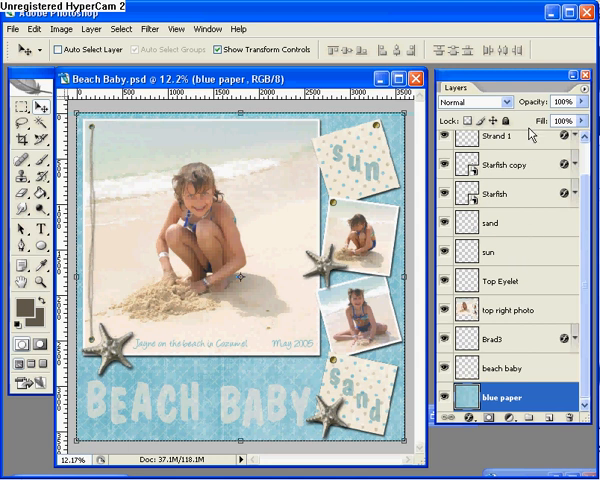
pyautogui.moveTo(528, 138)
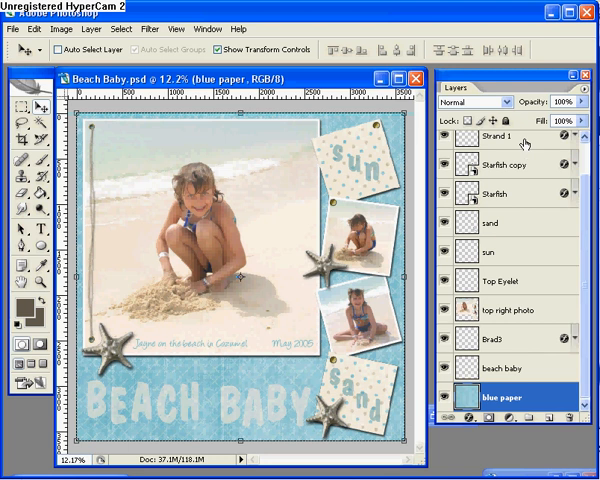
# Flatten the Beach Baby page's layers into one background layer via the layer context menu.
pyautogui.rightClick(510, 146)
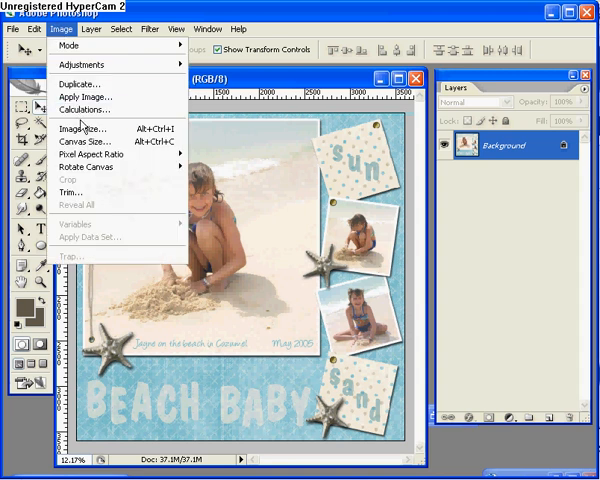
# In Image Size, keep Resample Image on and set Width to 500 pixels (3600 → 500).
pyautogui.click(76, 128)
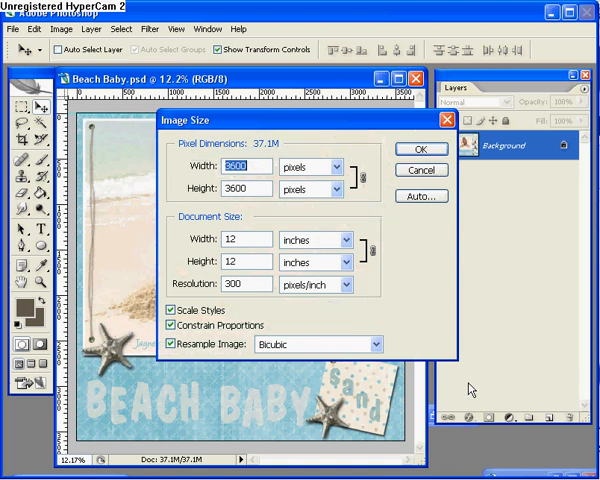
pyautogui.moveTo(424, 248)
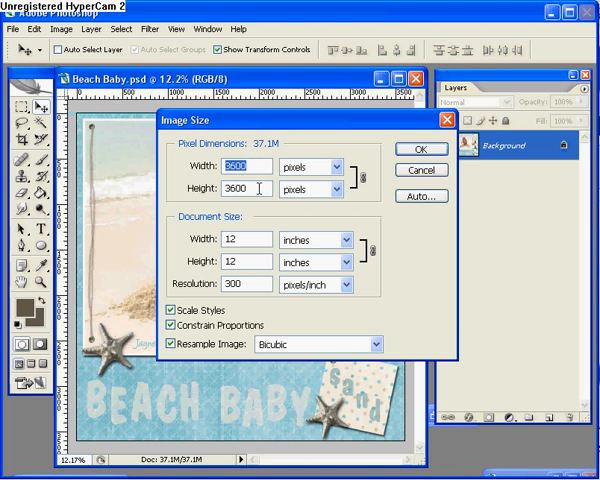
pyautogui.moveTo(348, 316)
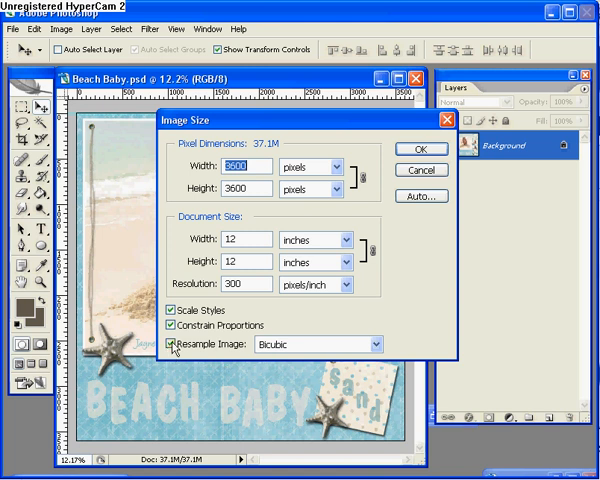
pyautogui.click(170, 344)
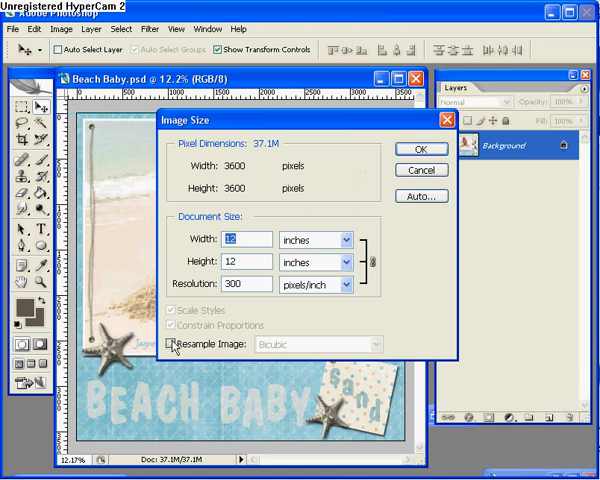
pyautogui.click(168, 344)
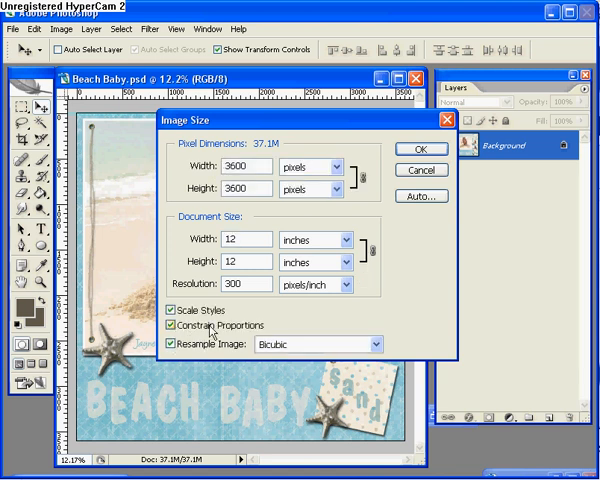
pyautogui.moveTo(308, 208)
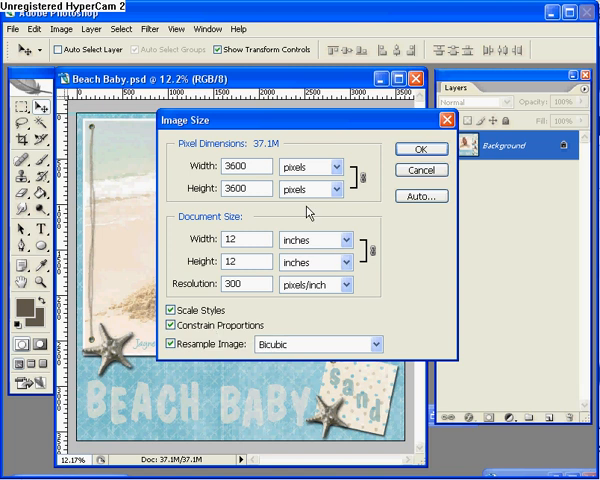
pyautogui.tripleClick(256, 168)
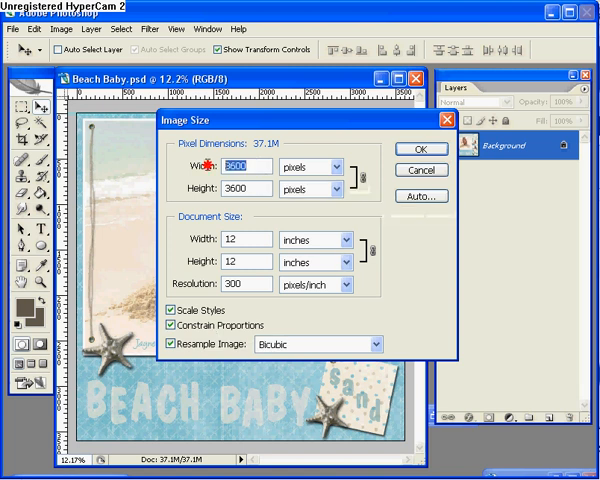
pyautogui.moveTo(322, 164)
pyautogui.write('500')
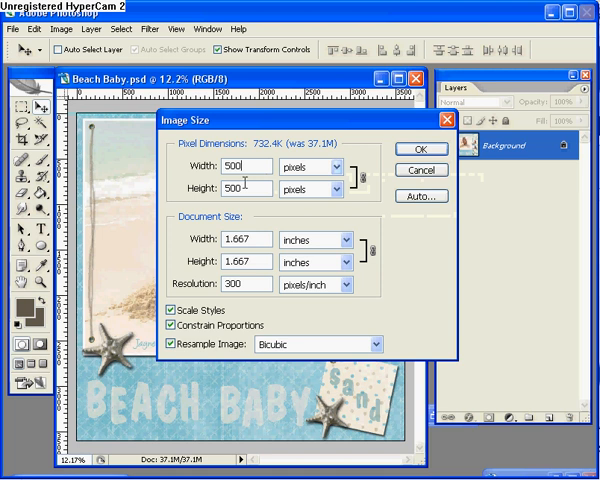
pyautogui.moveTo(244, 208)
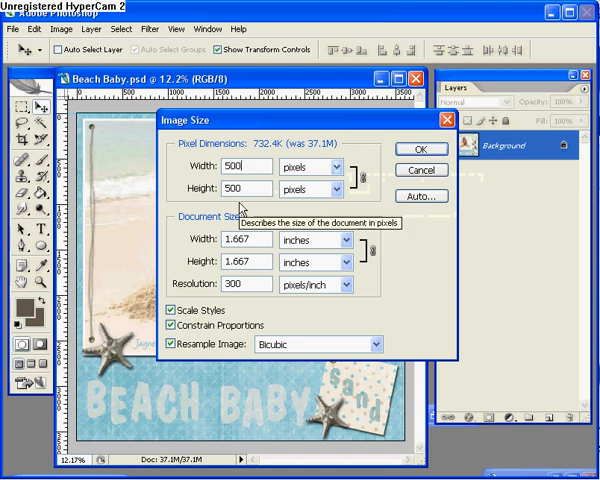
pyautogui.moveTo(248, 338)
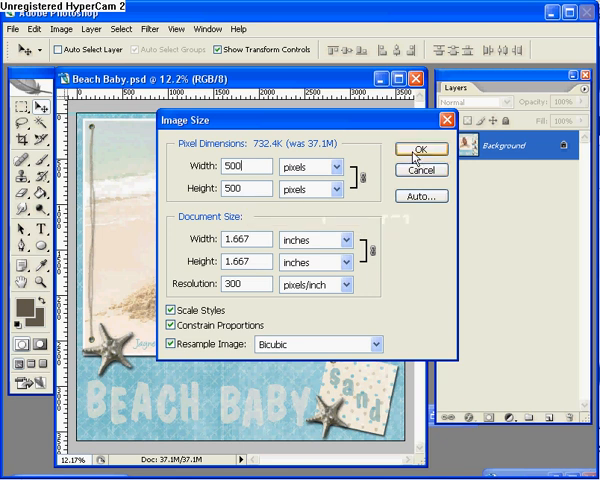
pyautogui.click(428, 150)
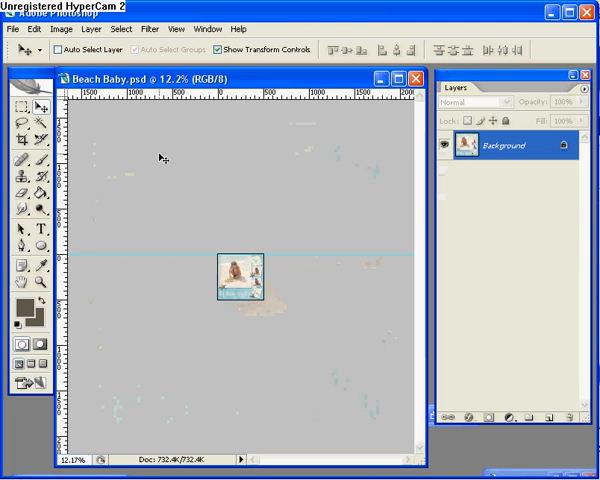
pyautogui.moveTo(176, 96)
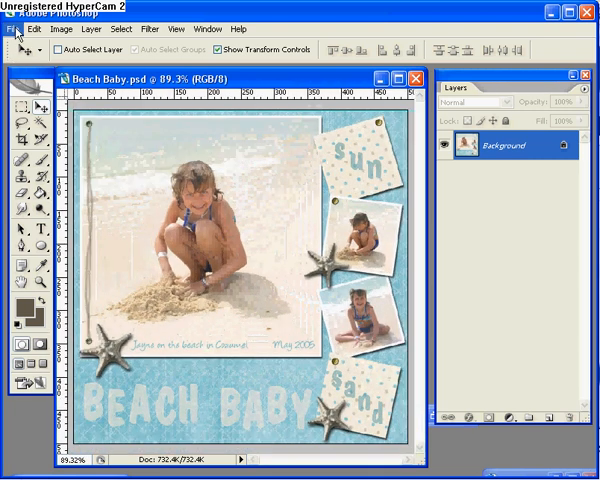
# In Save for Web, choose JPEG at quality 70 (High), yielding roughly 36 KB.
pyautogui.click(12, 28)
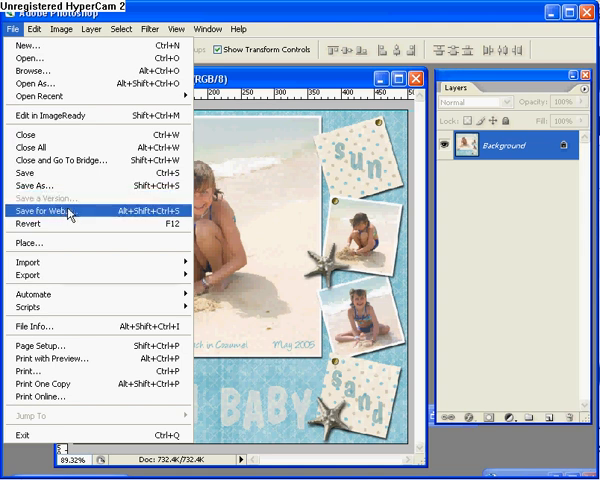
pyautogui.click(50, 212)
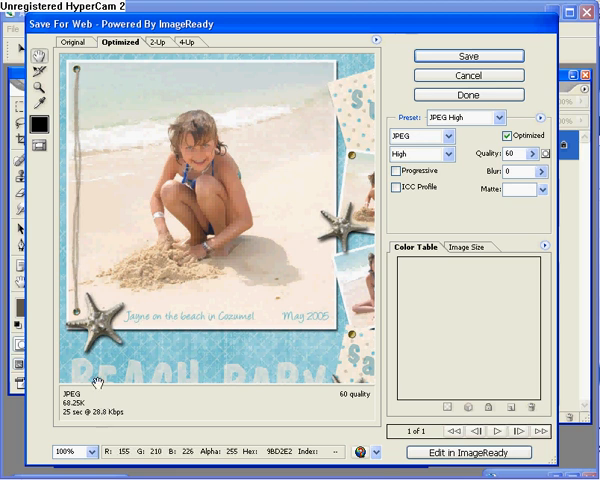
pyautogui.moveTo(68, 408)
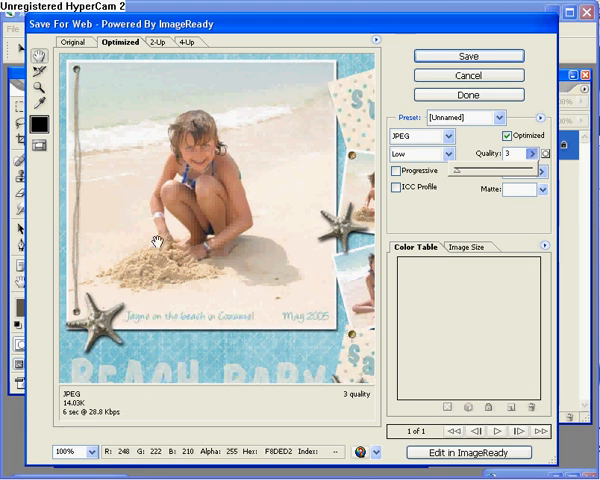
pyautogui.moveTo(262, 284)
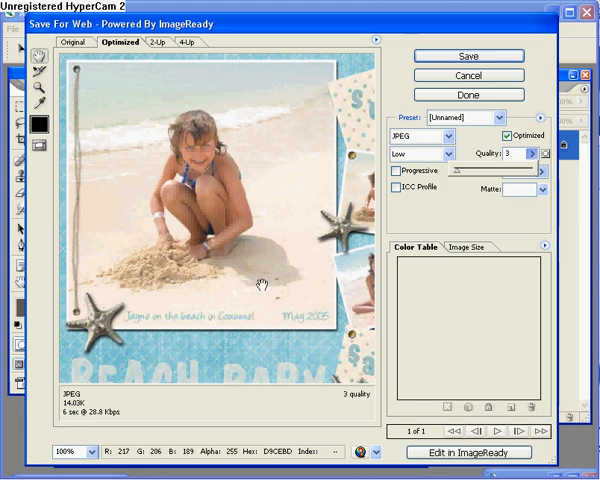
pyautogui.moveTo(490, 222)
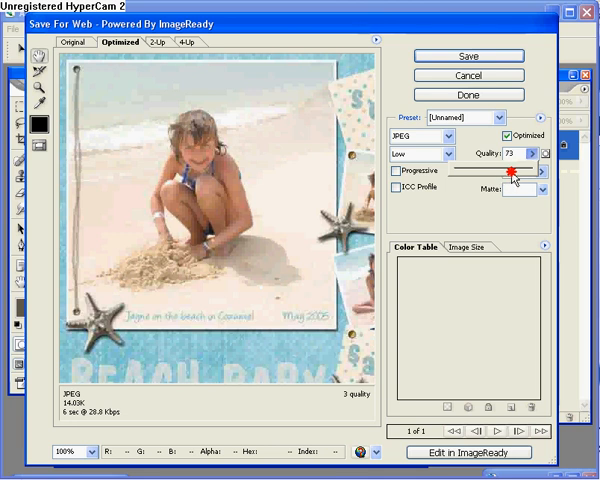
pyautogui.click(428, 164)
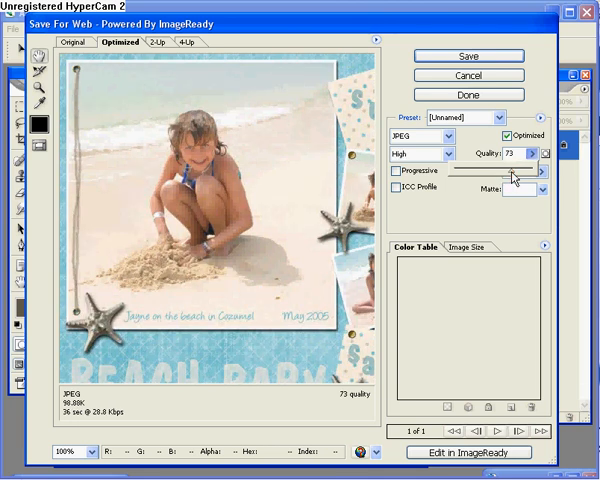
pyautogui.moveTo(194, 362)
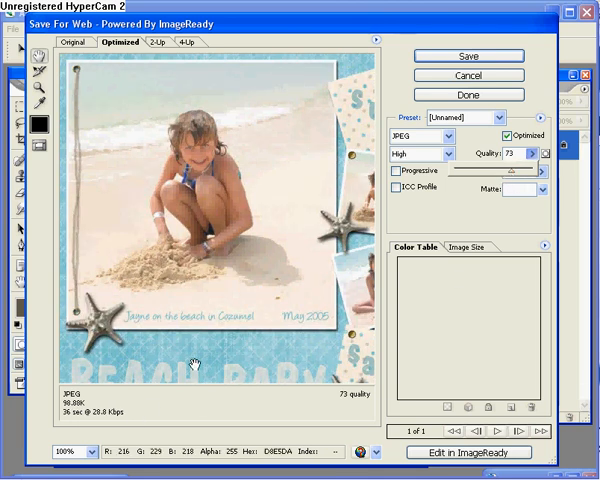
pyautogui.moveTo(284, 268)
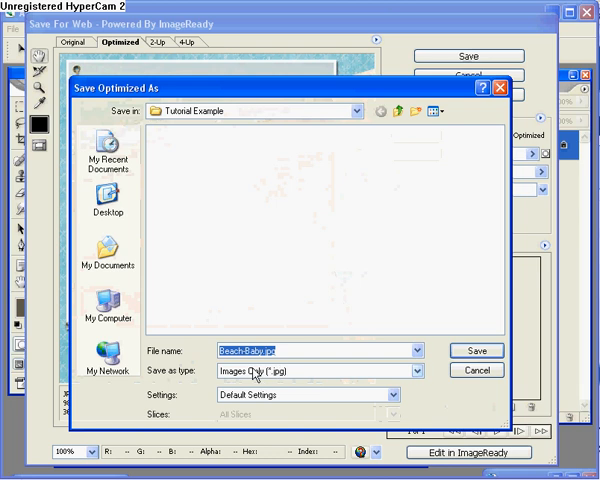
pyautogui.moveTo(332, 350)
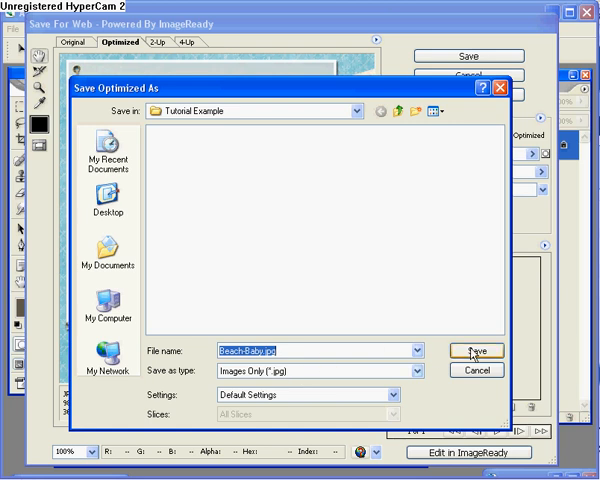
# Save the optimized Beach Baby JPEG into the Tutorial Example folder.
pyautogui.click(476, 350)
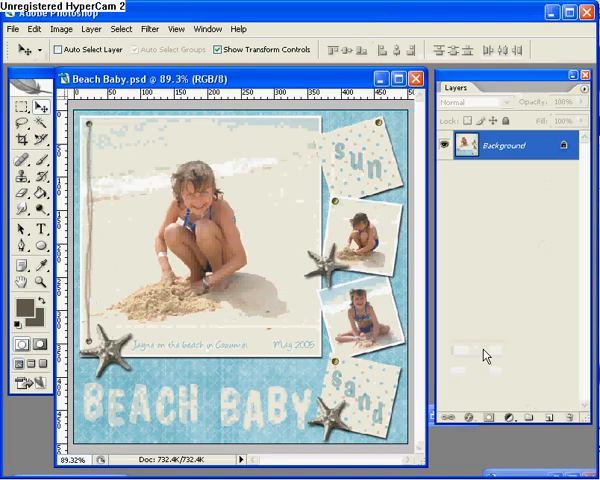